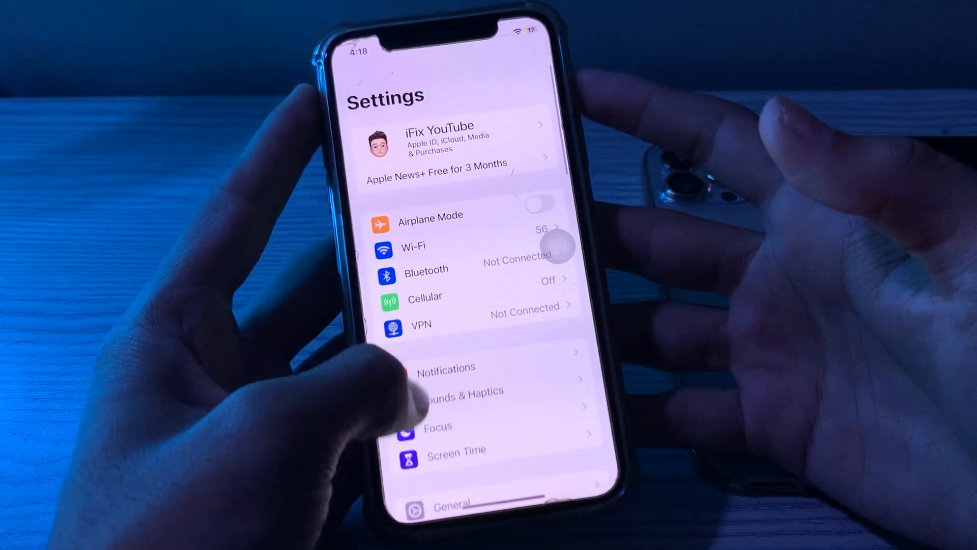
Shut the iPhone down from the bottom of the General settings so it can restart
left_click(451, 504)
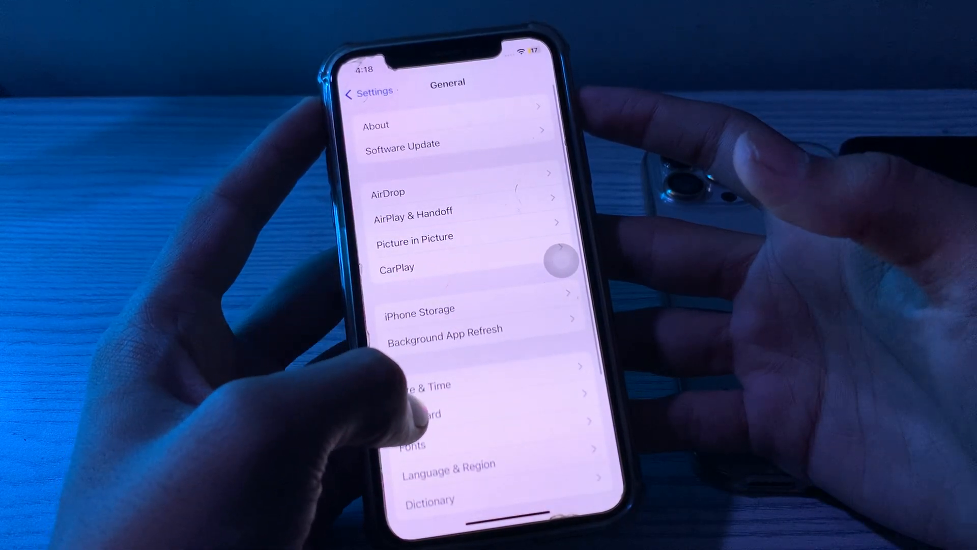
scroll("up", 3)
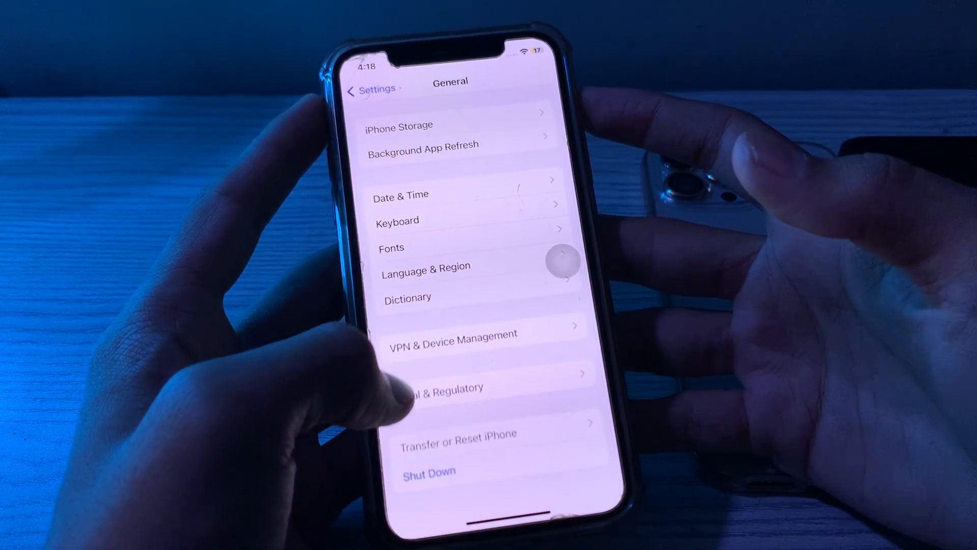
left_click(457, 435)
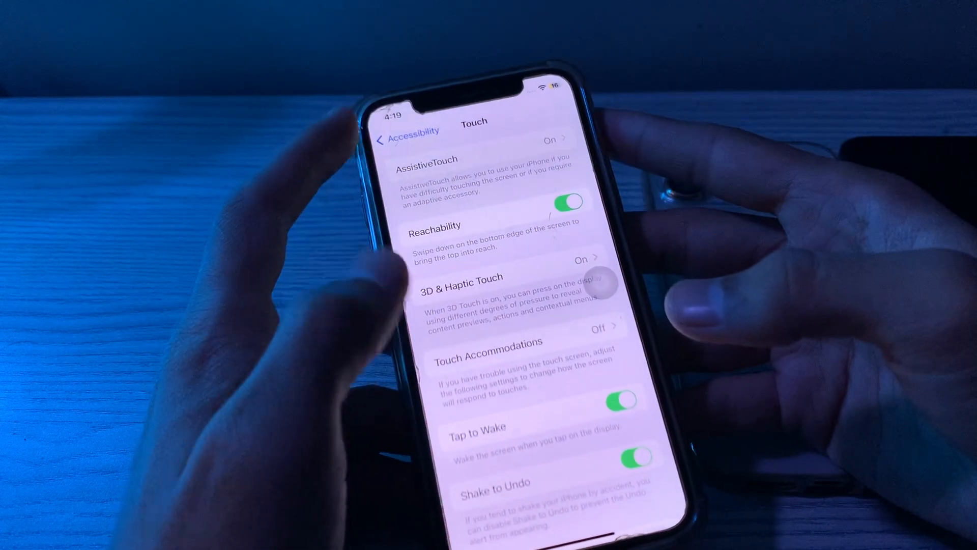
Switch the Reachability toggle off on the Accessibility Touch page
left_click(402, 132)
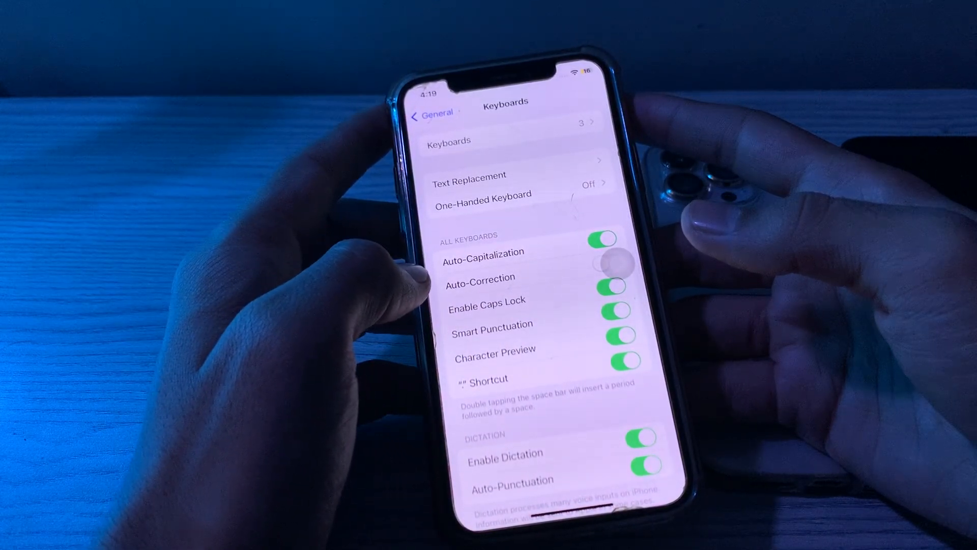
Check that One-Handed Keyboard is set to Off in the keyboard settings
scroll("down", 3)
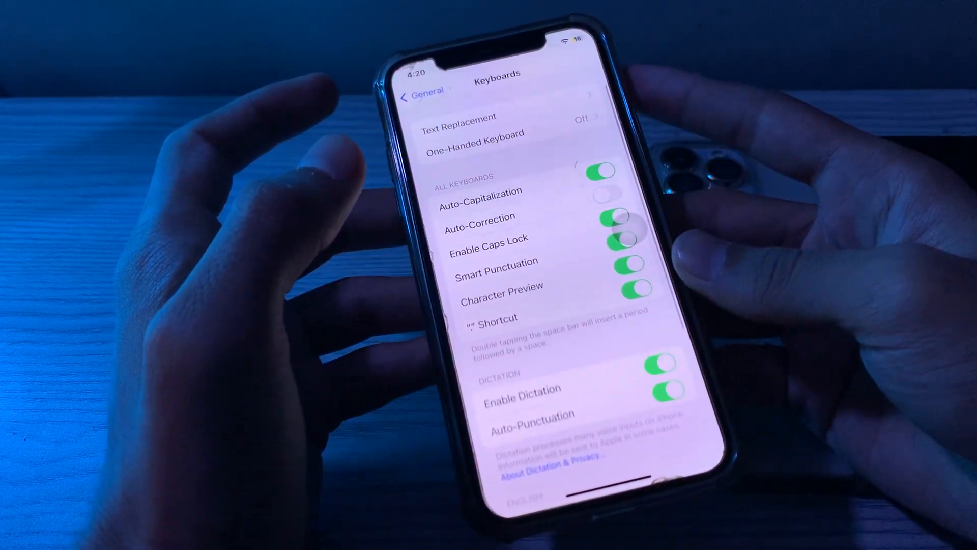
left_click(421, 97)
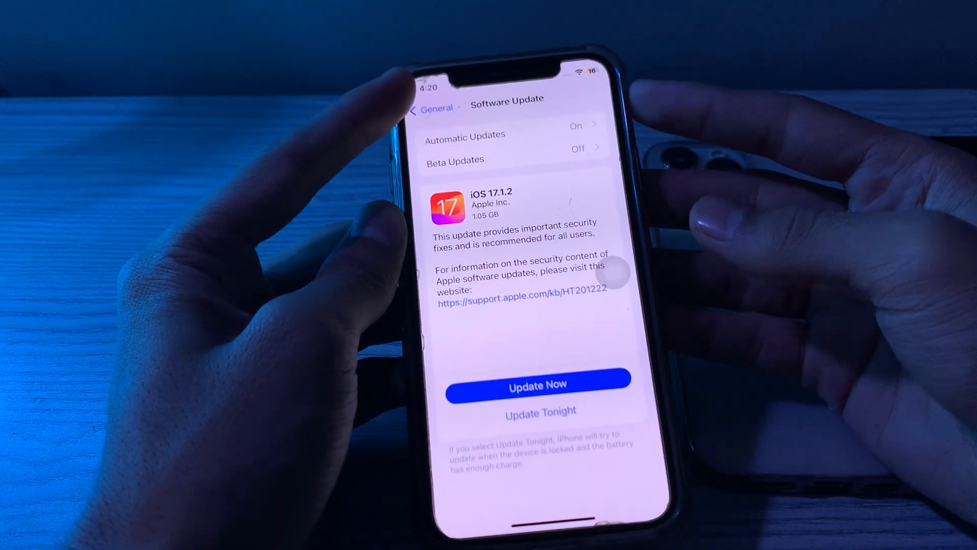
Leave the iOS 17.1.2 Software Update page and return to the General list
left_click(430, 108)
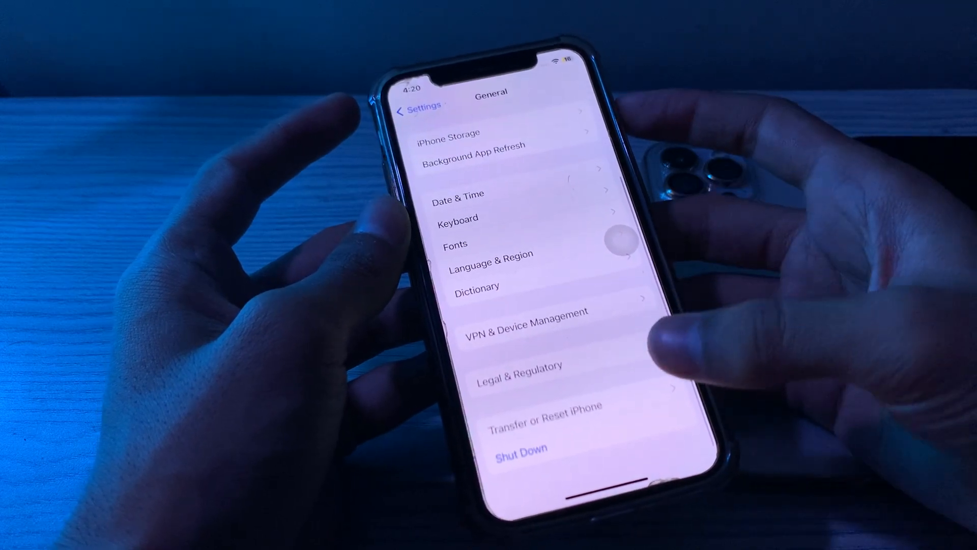
Choose Reset All Settings under Transfer or Reset iPhone, reaching the passcode prompt
left_click(543, 416)
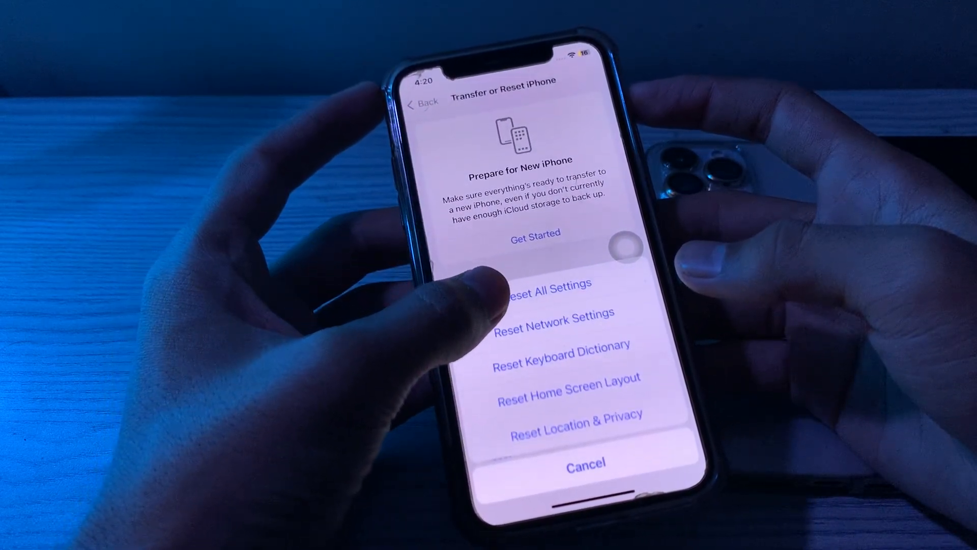
left_click(544, 284)
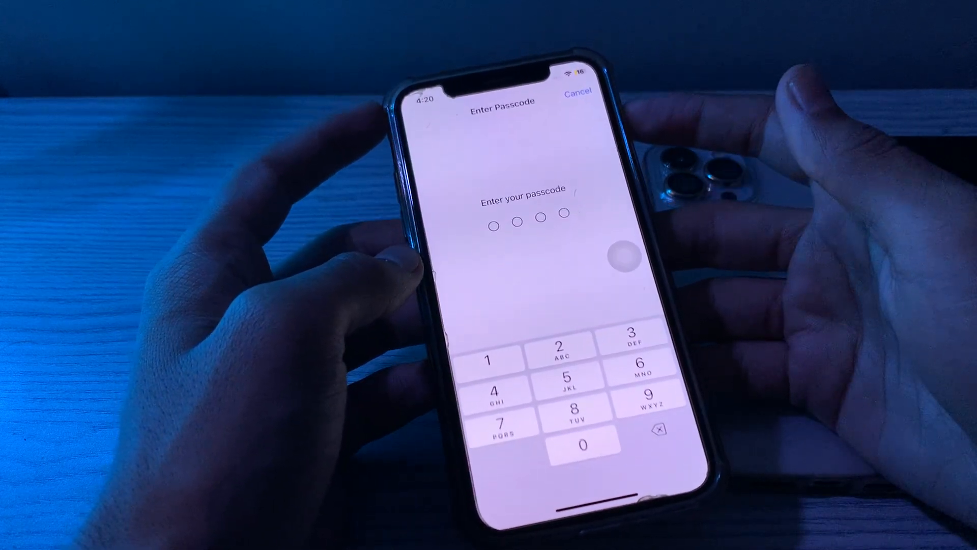